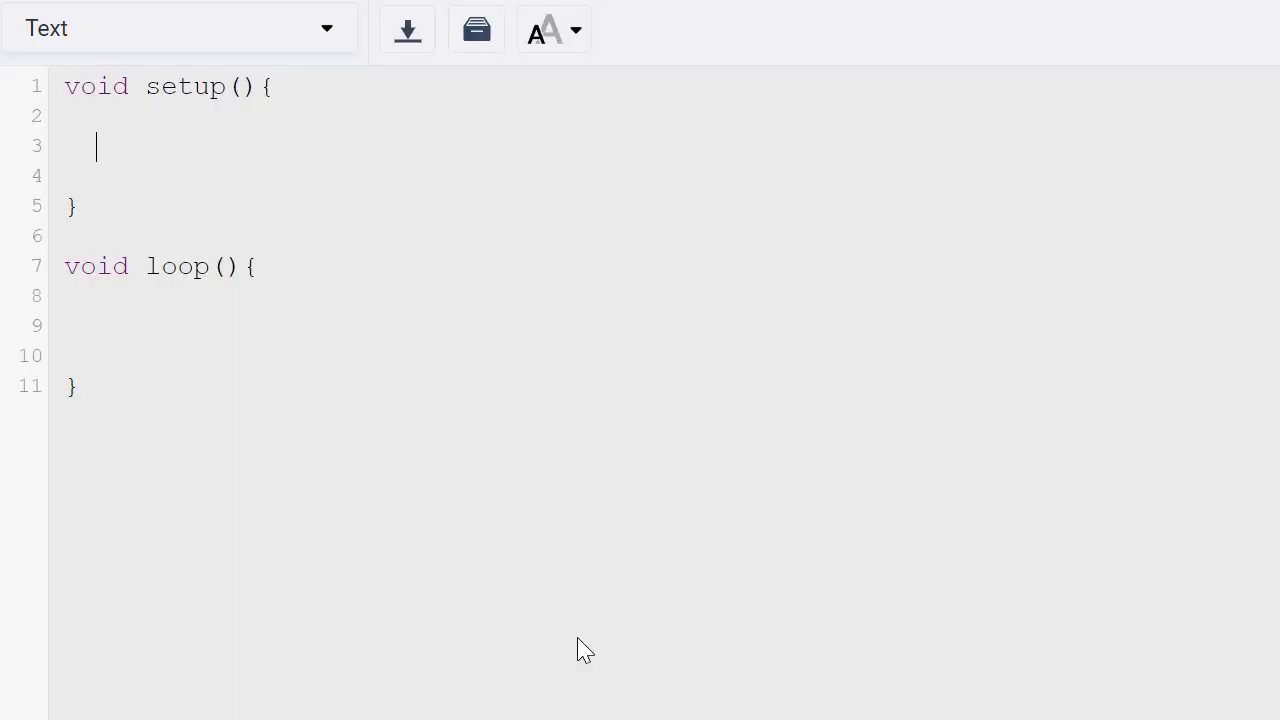
pyautogui.write('Serial.be')
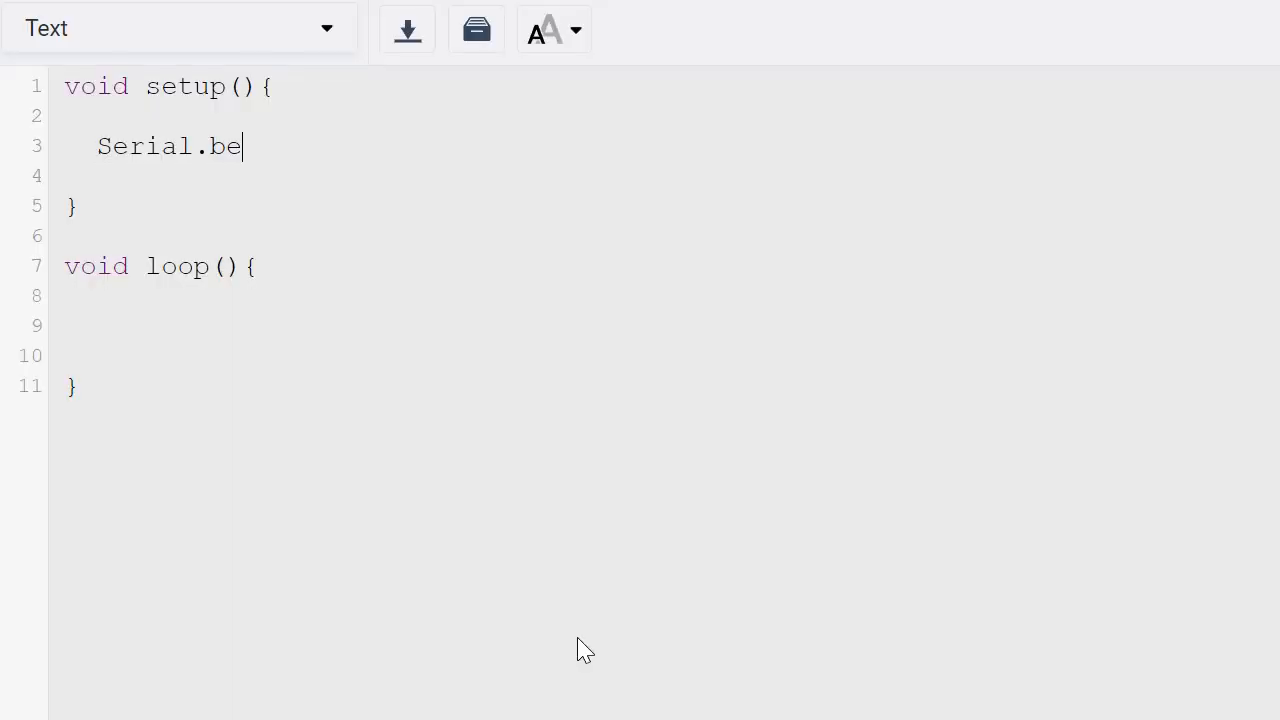
pyautogui.write('gin()')
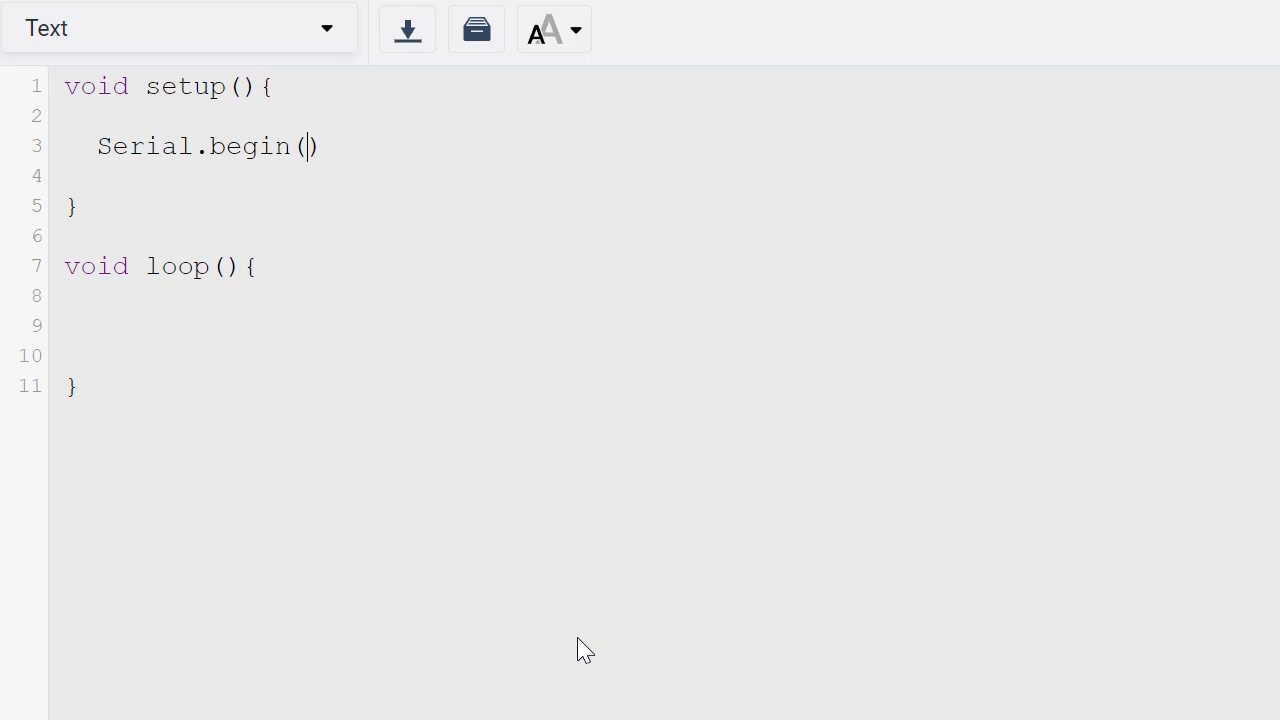
pyautogui.write('9600')
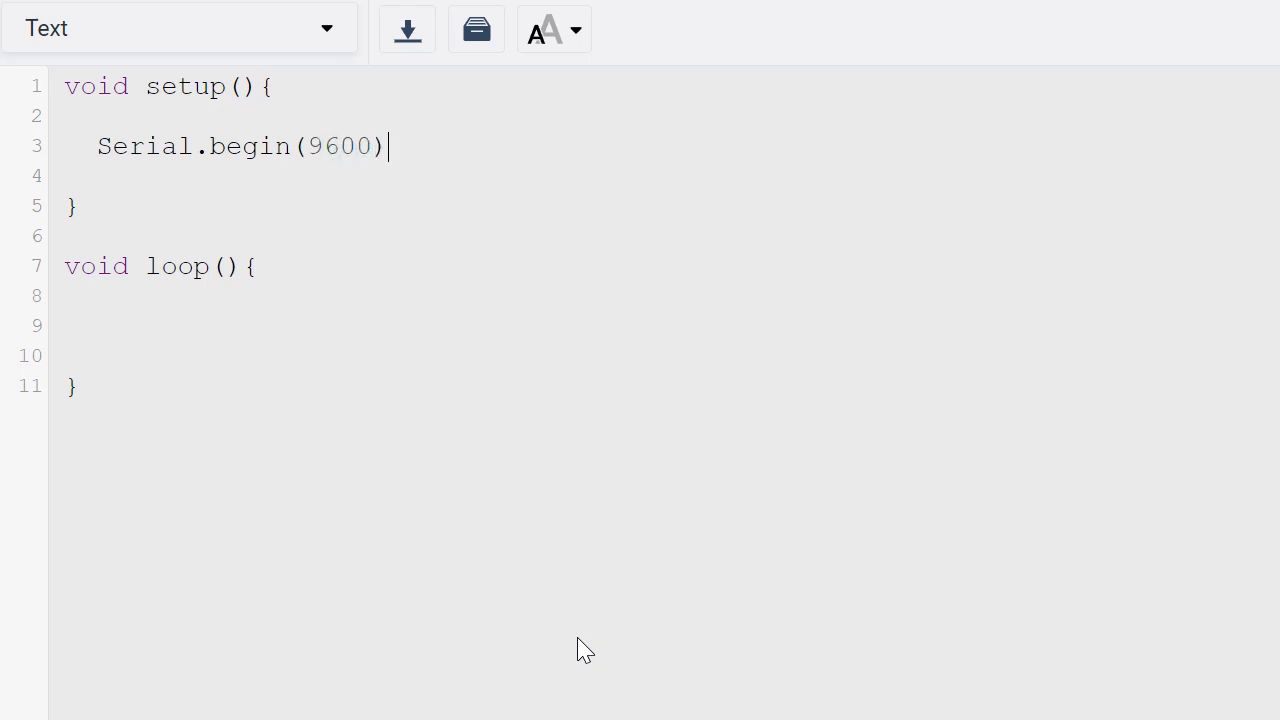
pyautogui.write(';')
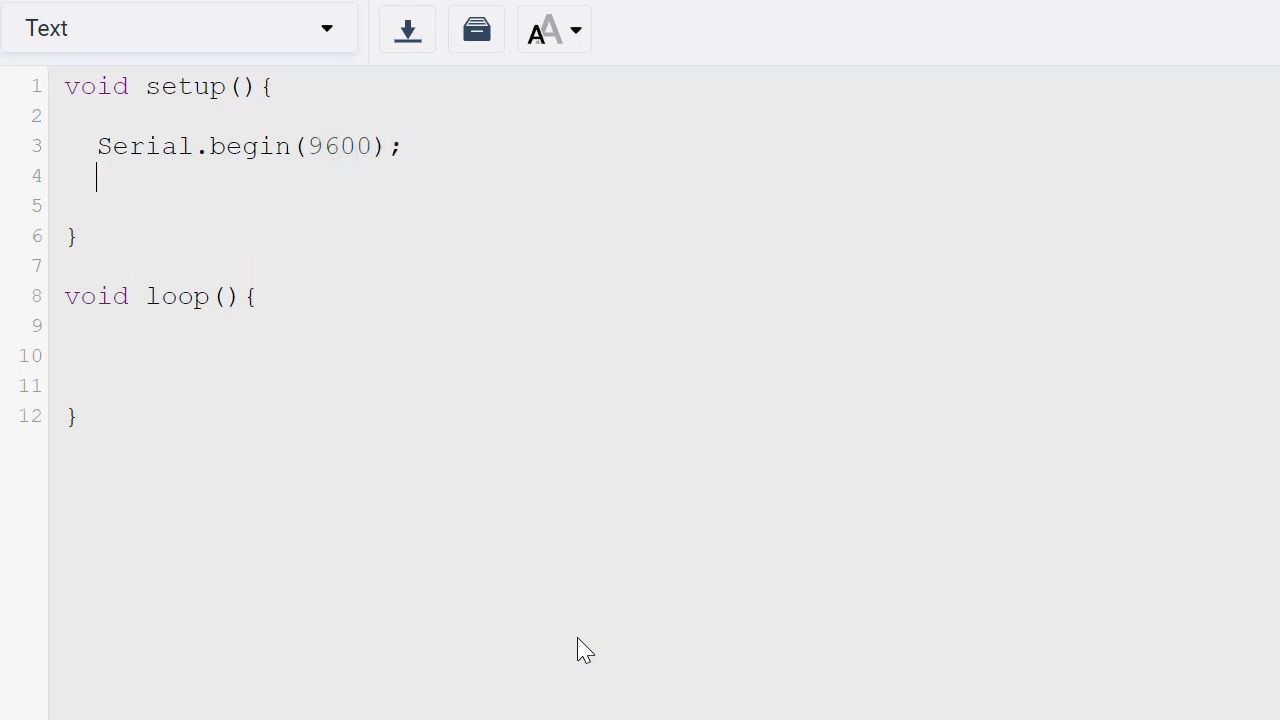
pyautogui.write('p')
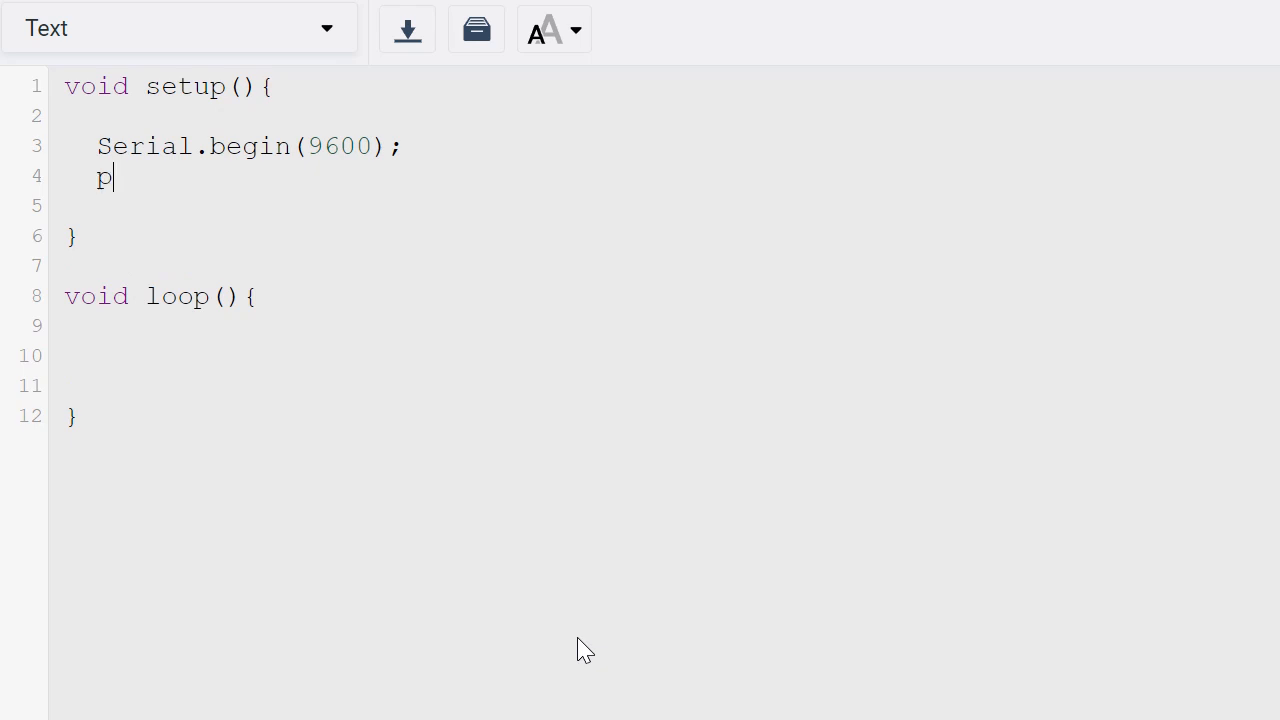
pyautogui.write('inMo')
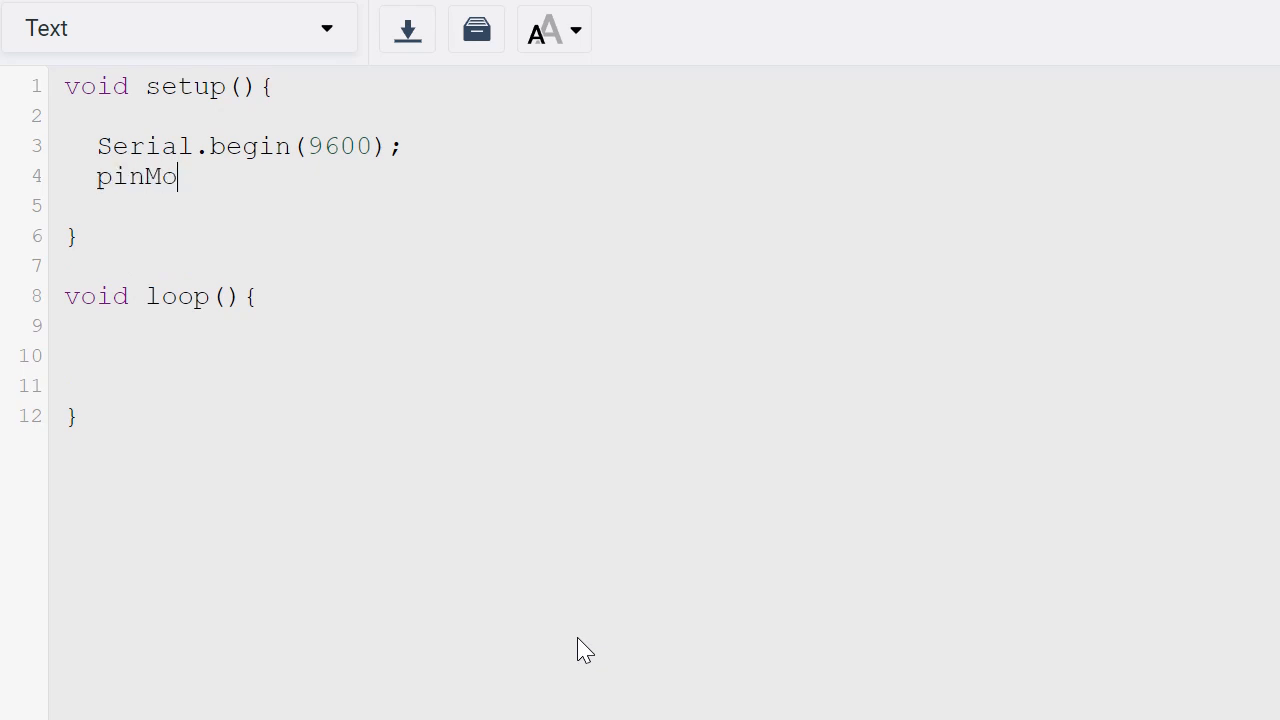
pyautogui.write('de(LED_')
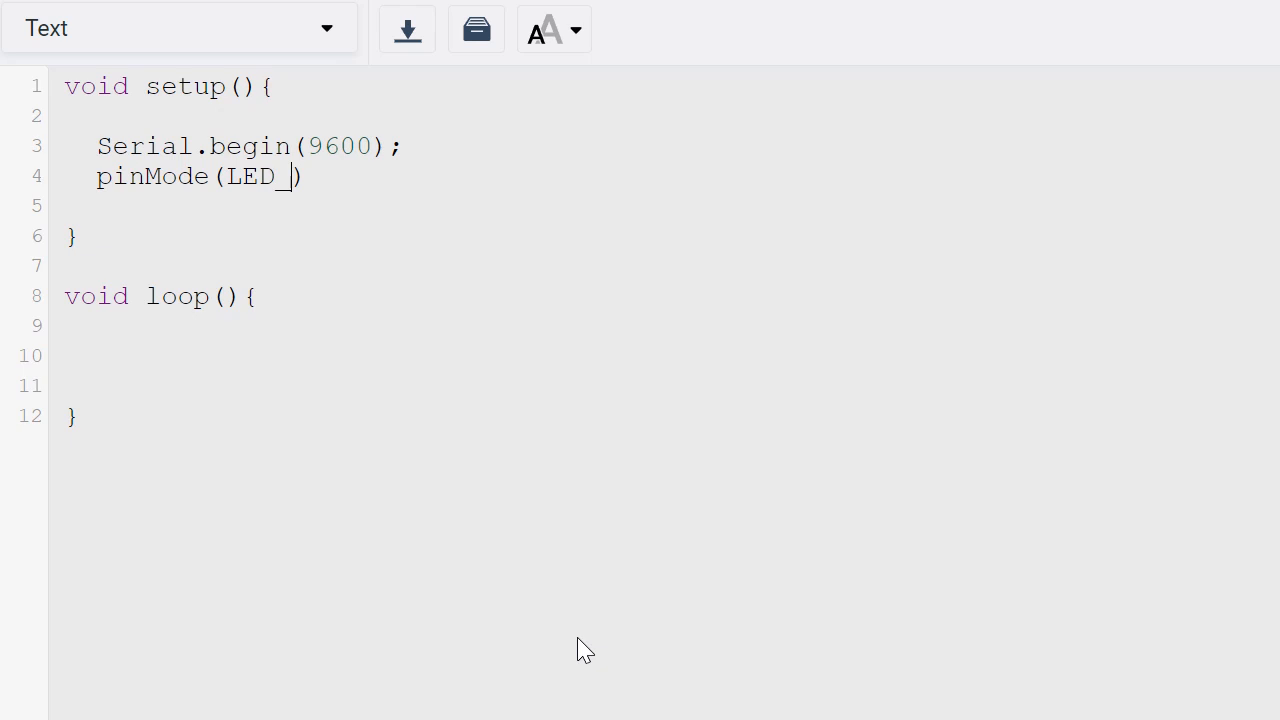
pyautogui.write('BUILTIN,')
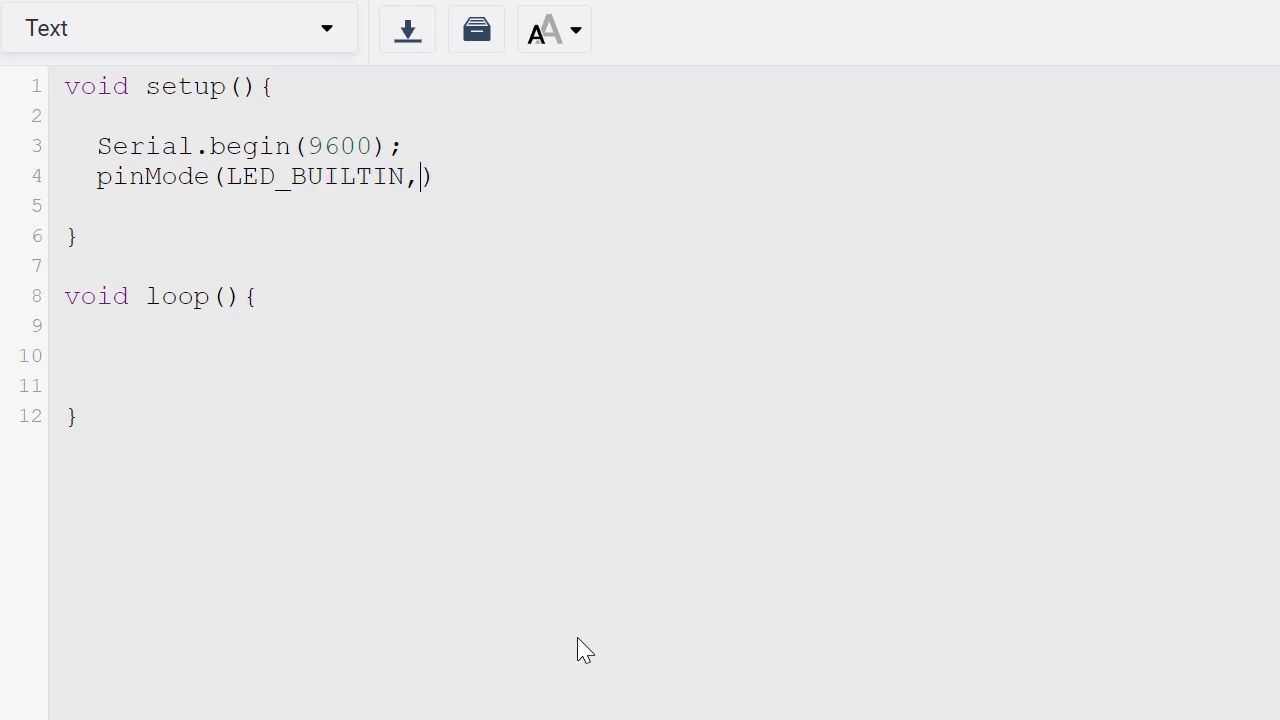
pyautogui.write('OUTPUT);')
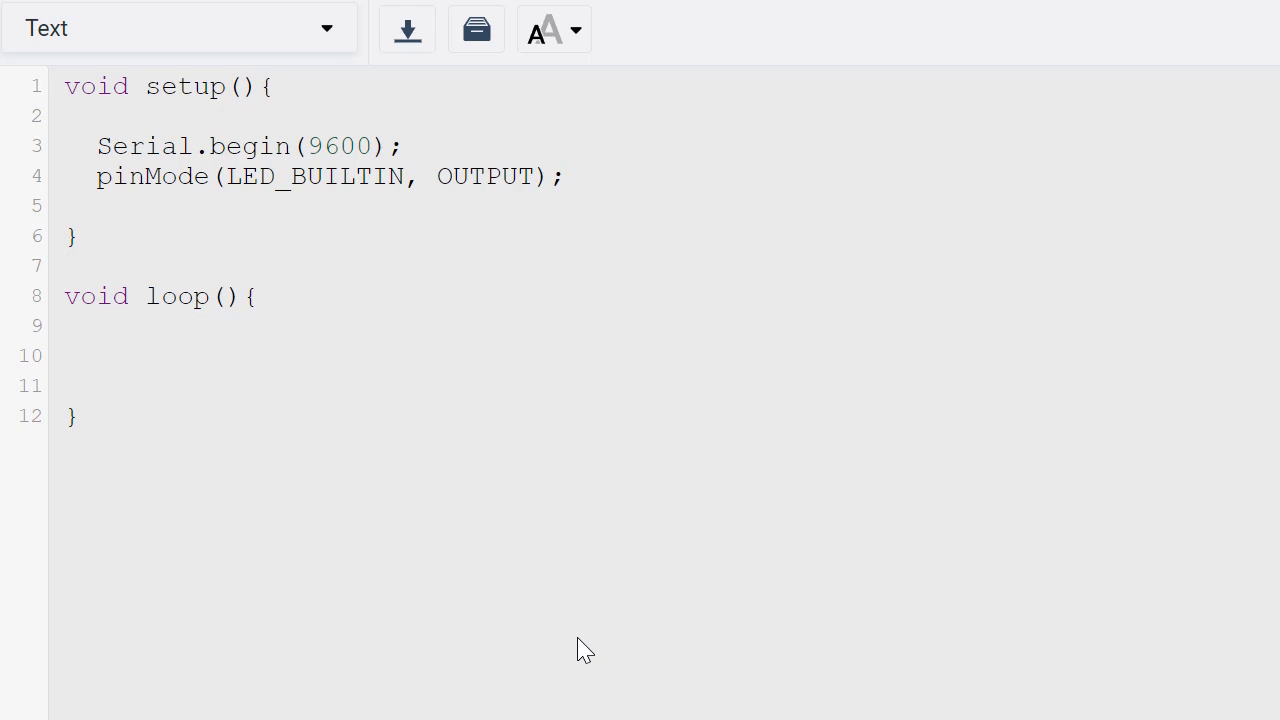
pyautogui.write('digitalWrite(')
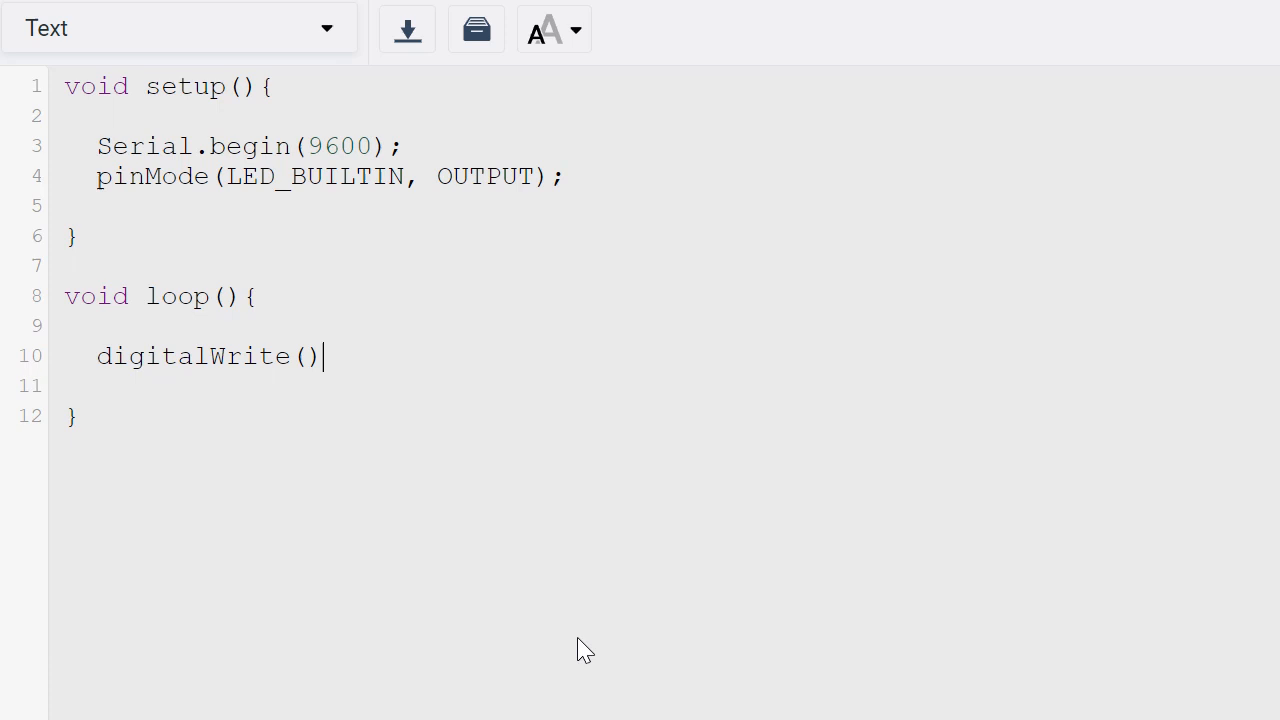
pyautogui.write('LED')
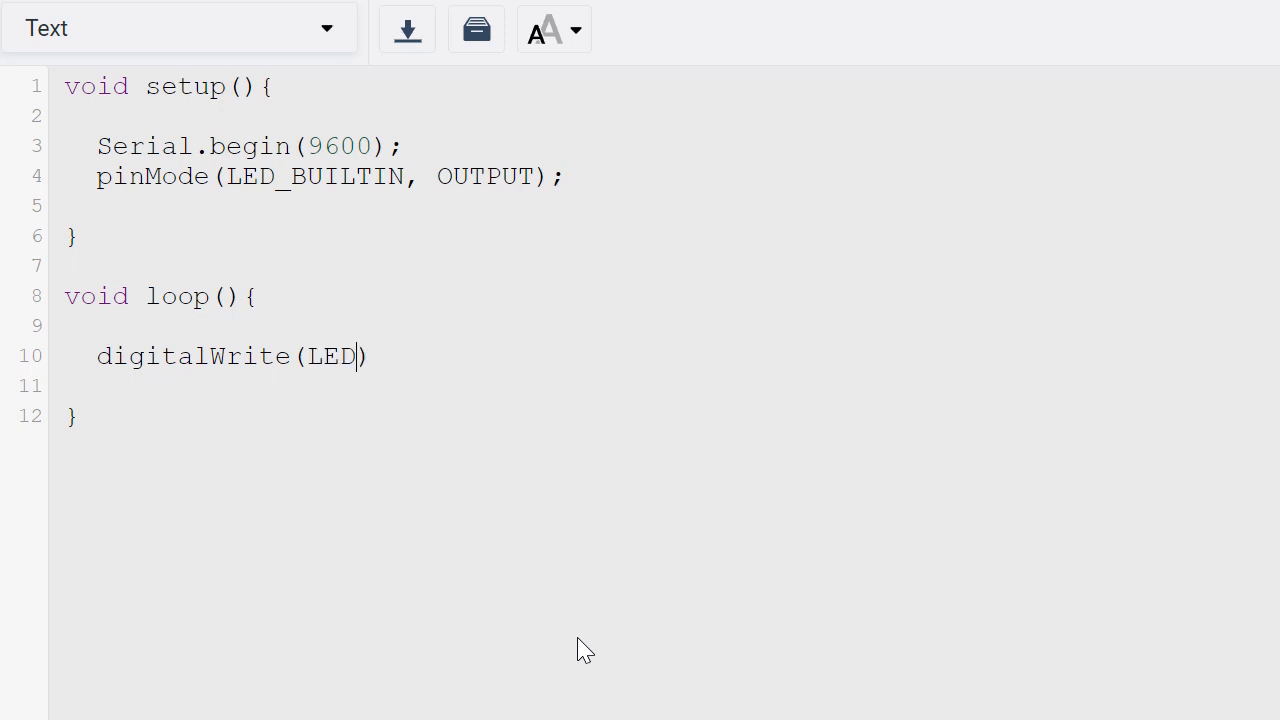
pyautogui.write('_BUILTIN')
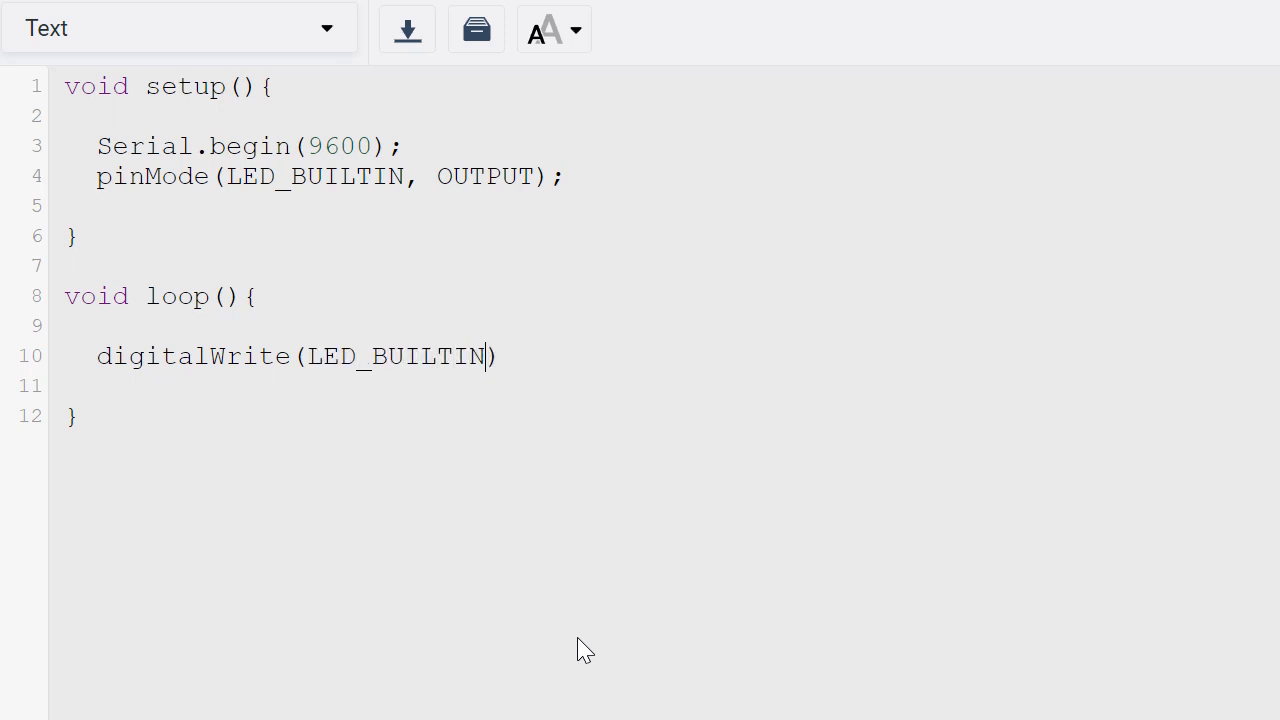
pyautogui.write(', HIGH')
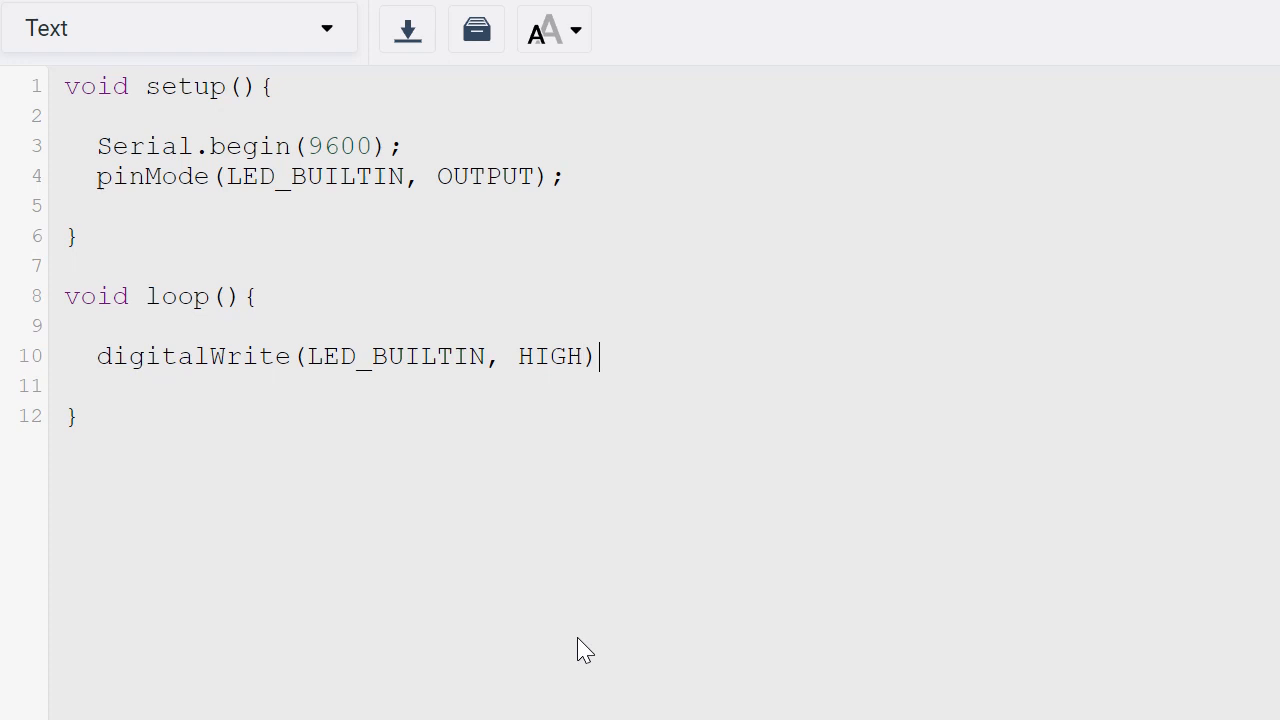
pyautogui.write(';')
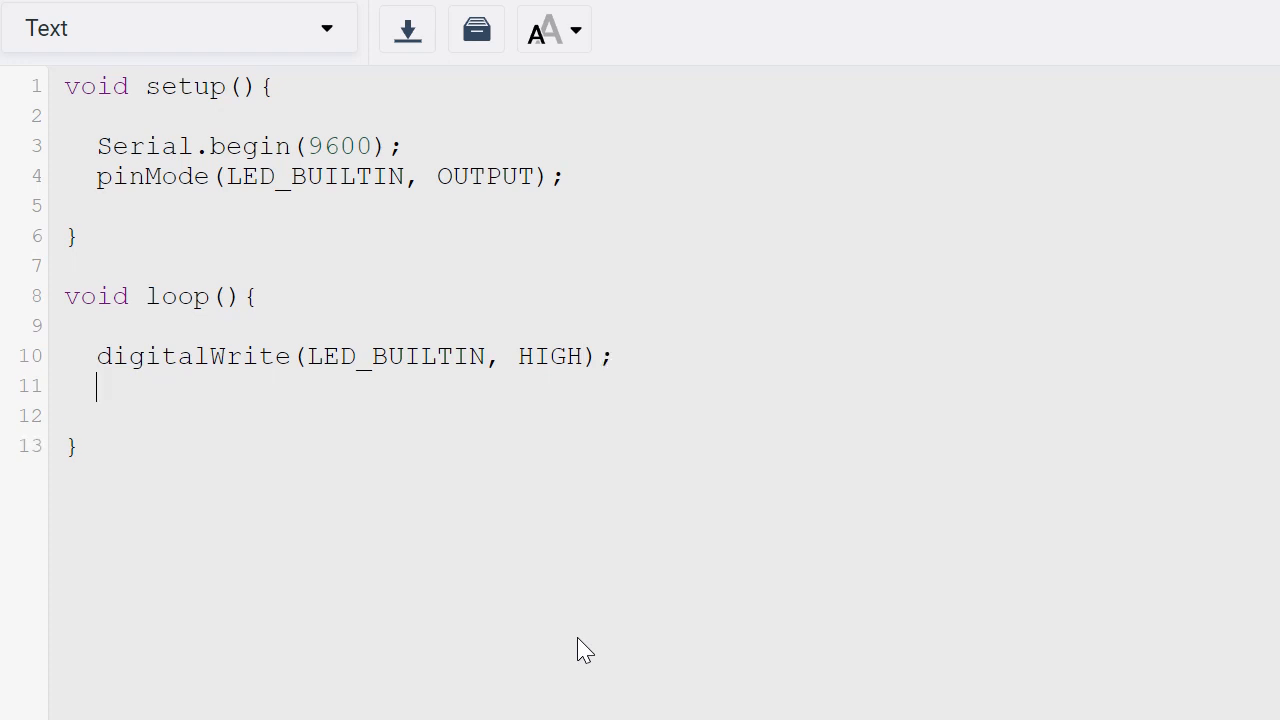
pyautogui.write('delay(1)')
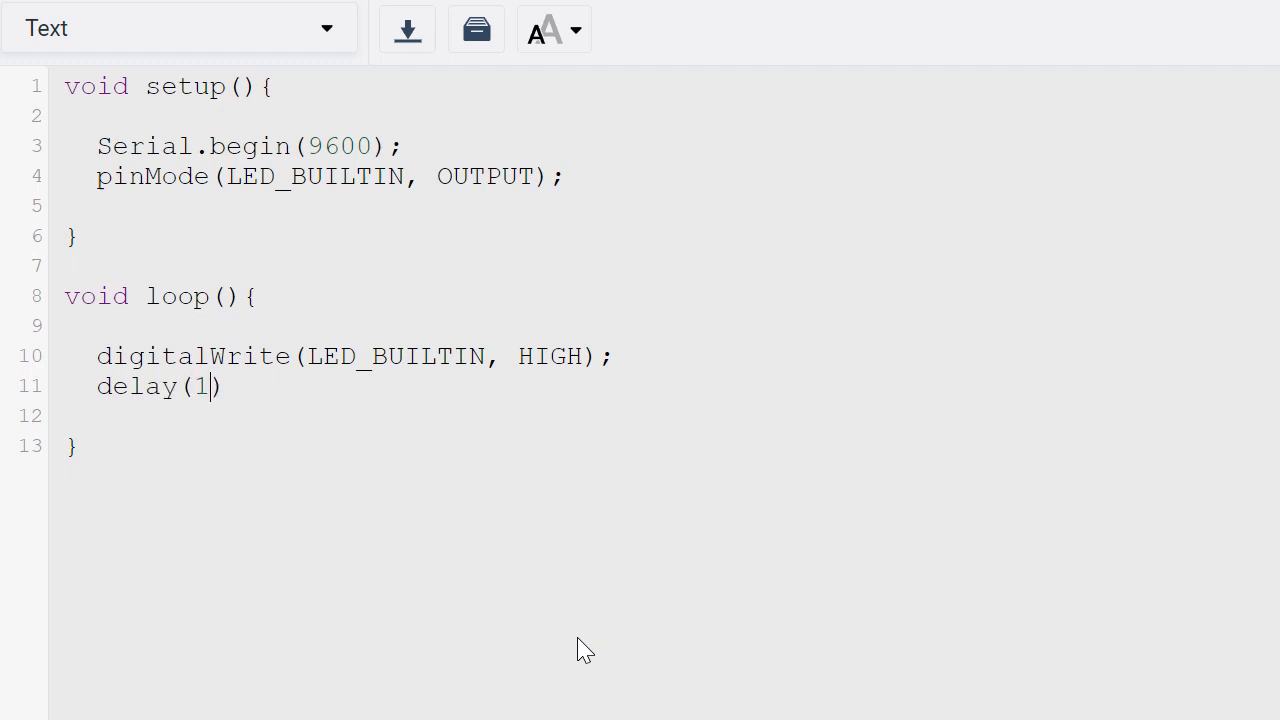
pyautogui.write('000);')
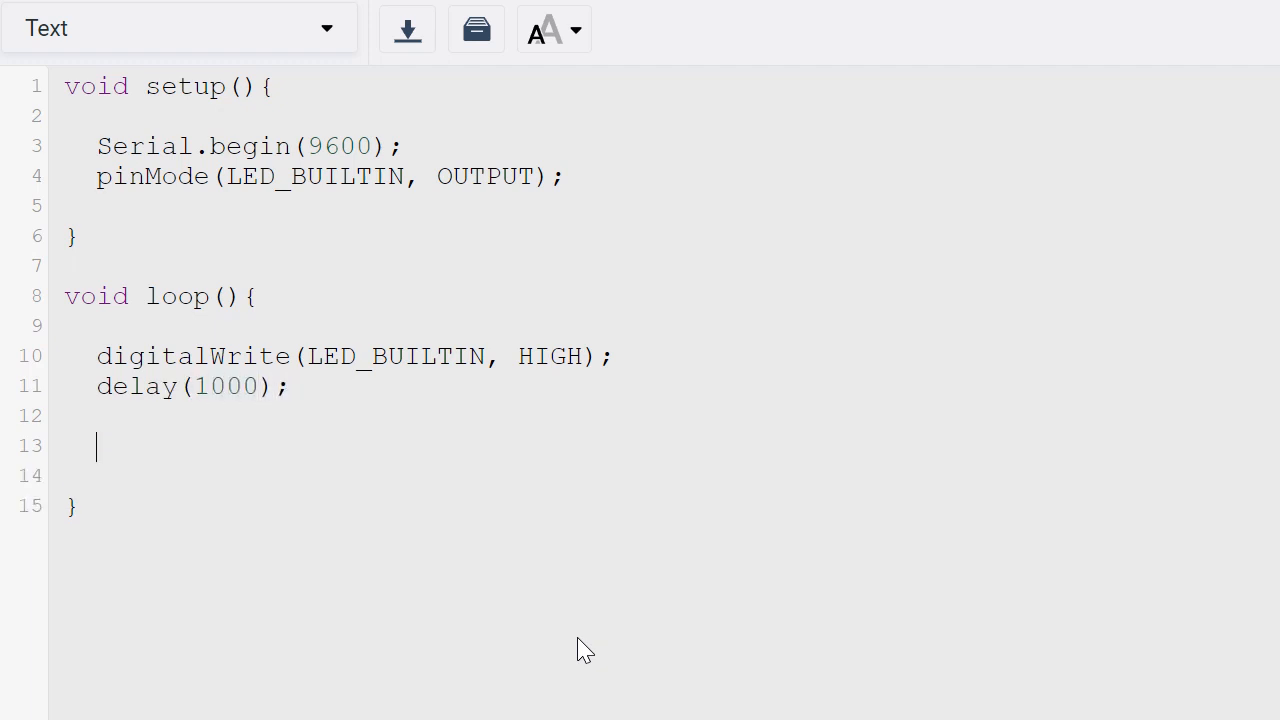
pyautogui.write('digital')
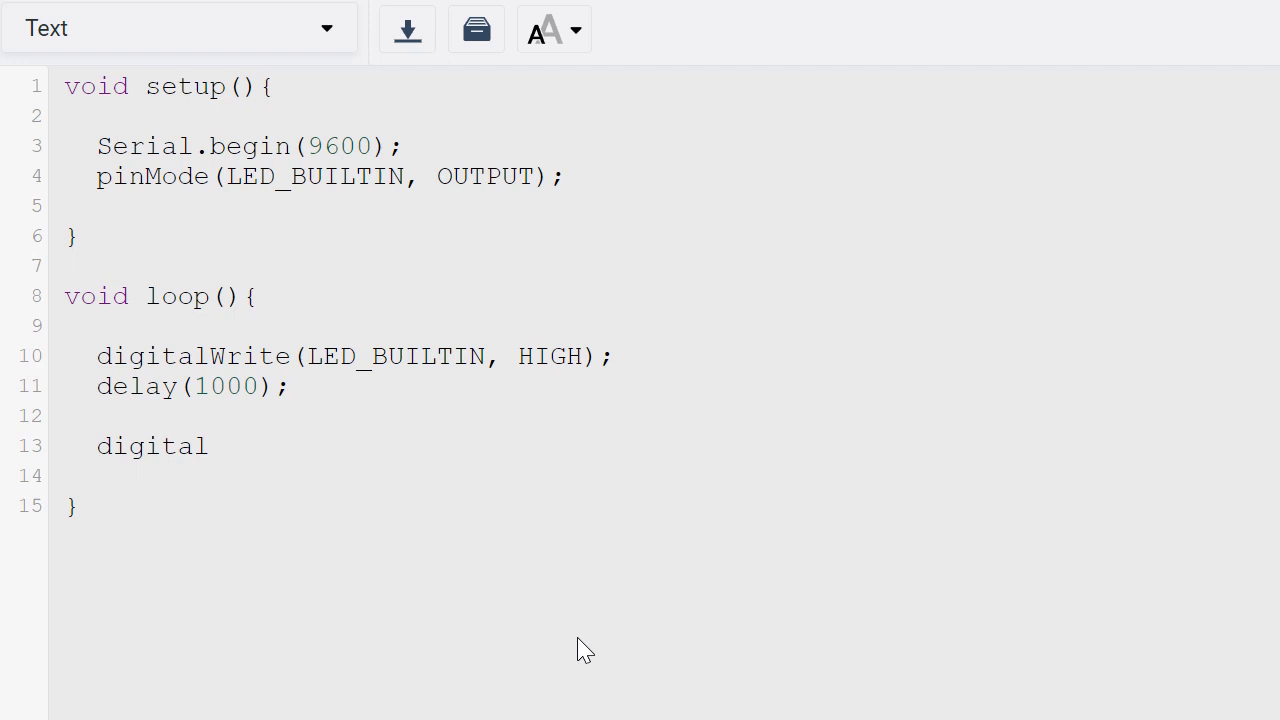
pyautogui.write('Write(LED)')
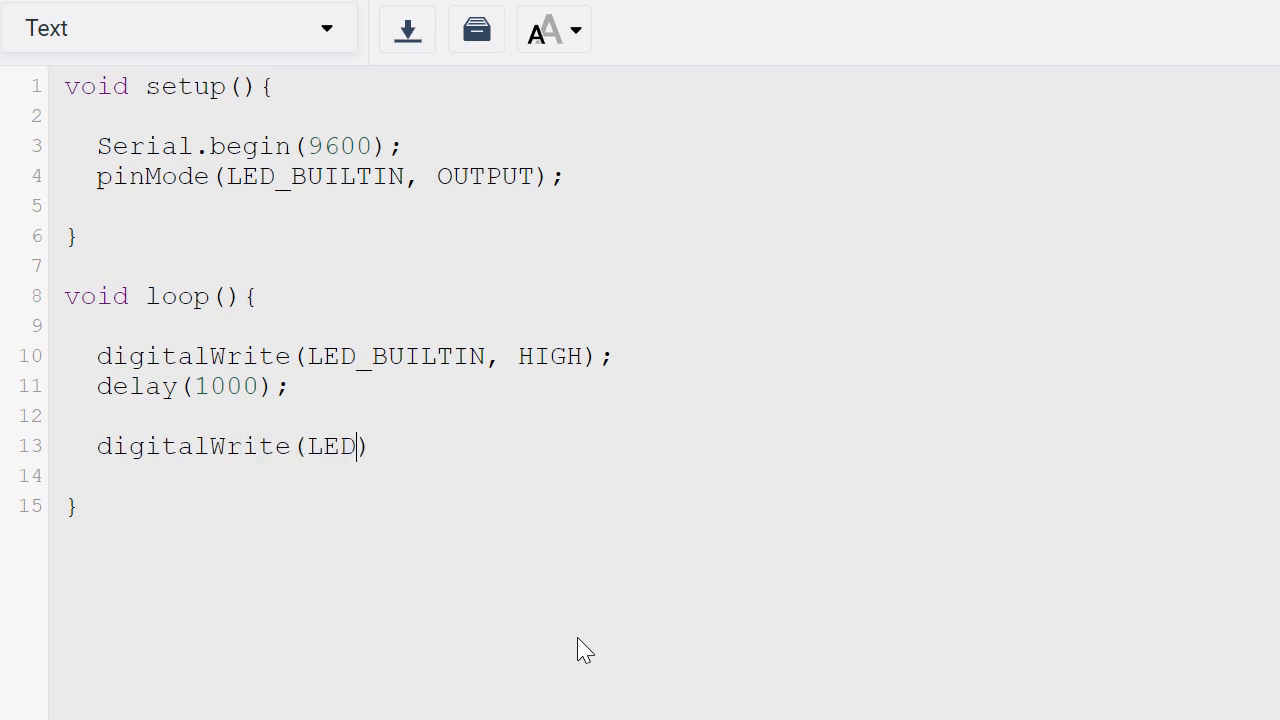
pyautogui.write('_BUILTIN,')
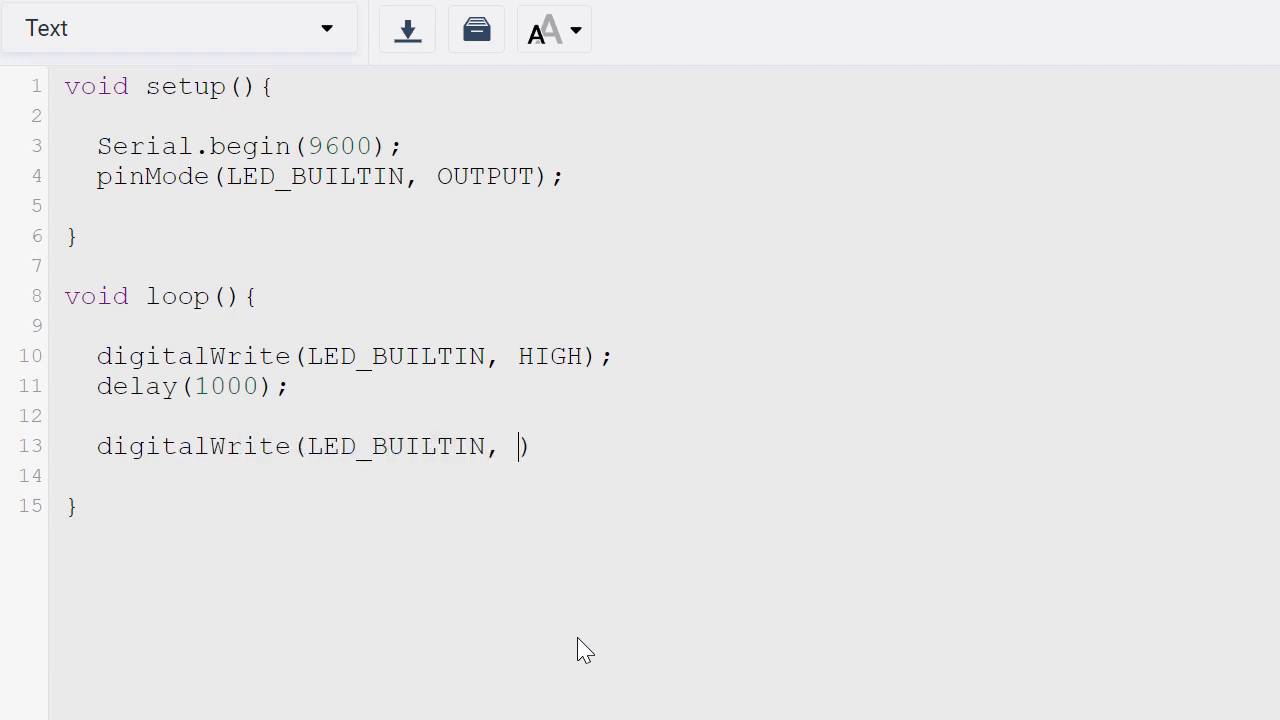
pyautogui.write('LOW);')
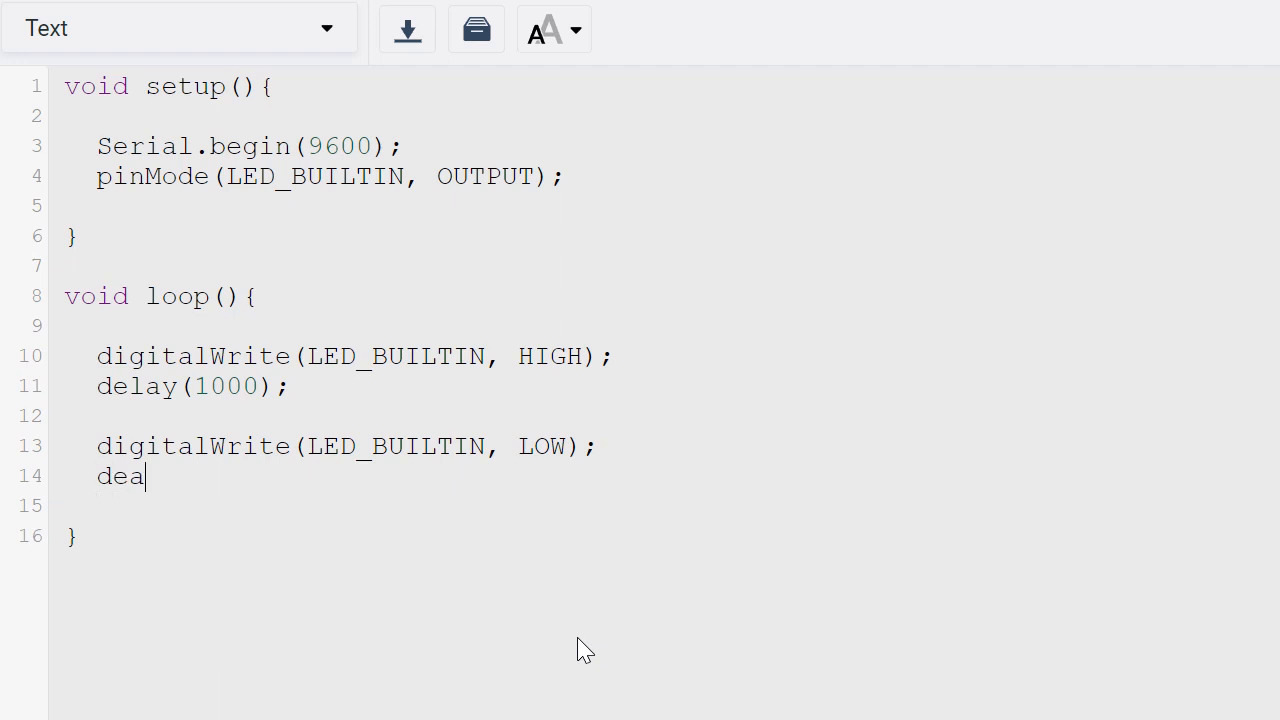
pyautogui.write('lay')
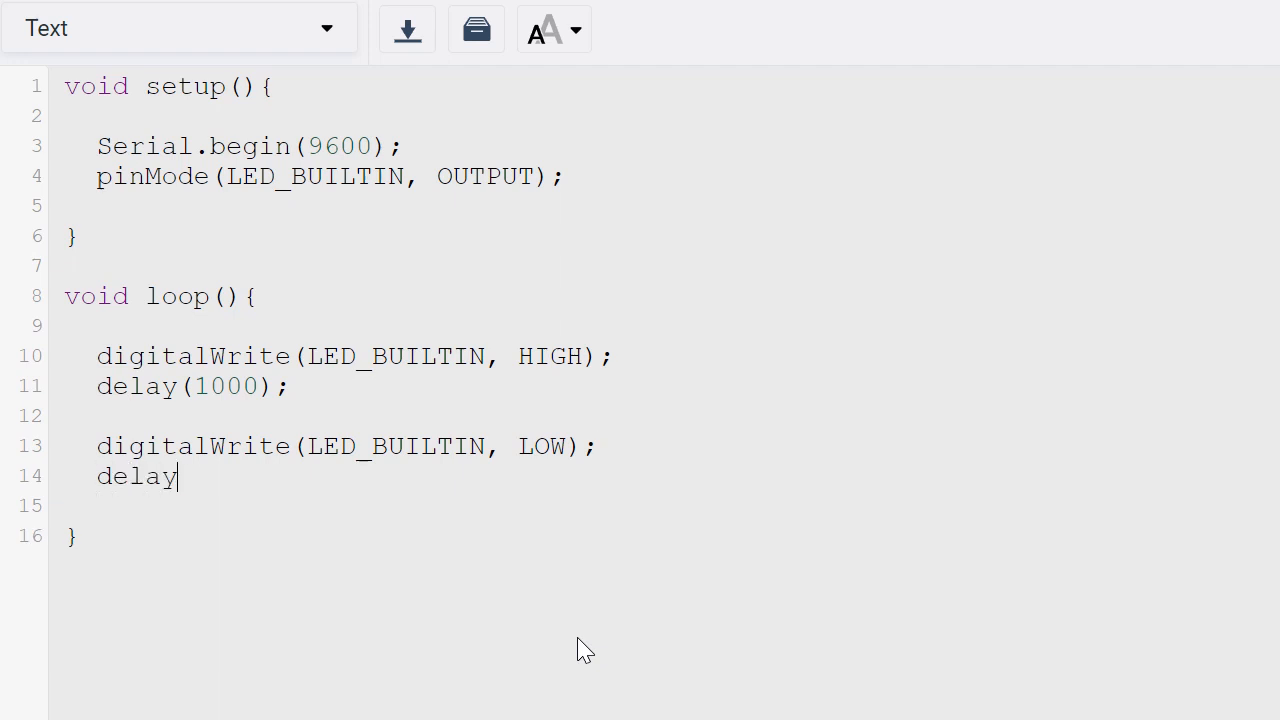
pyautogui.write('(1000)')
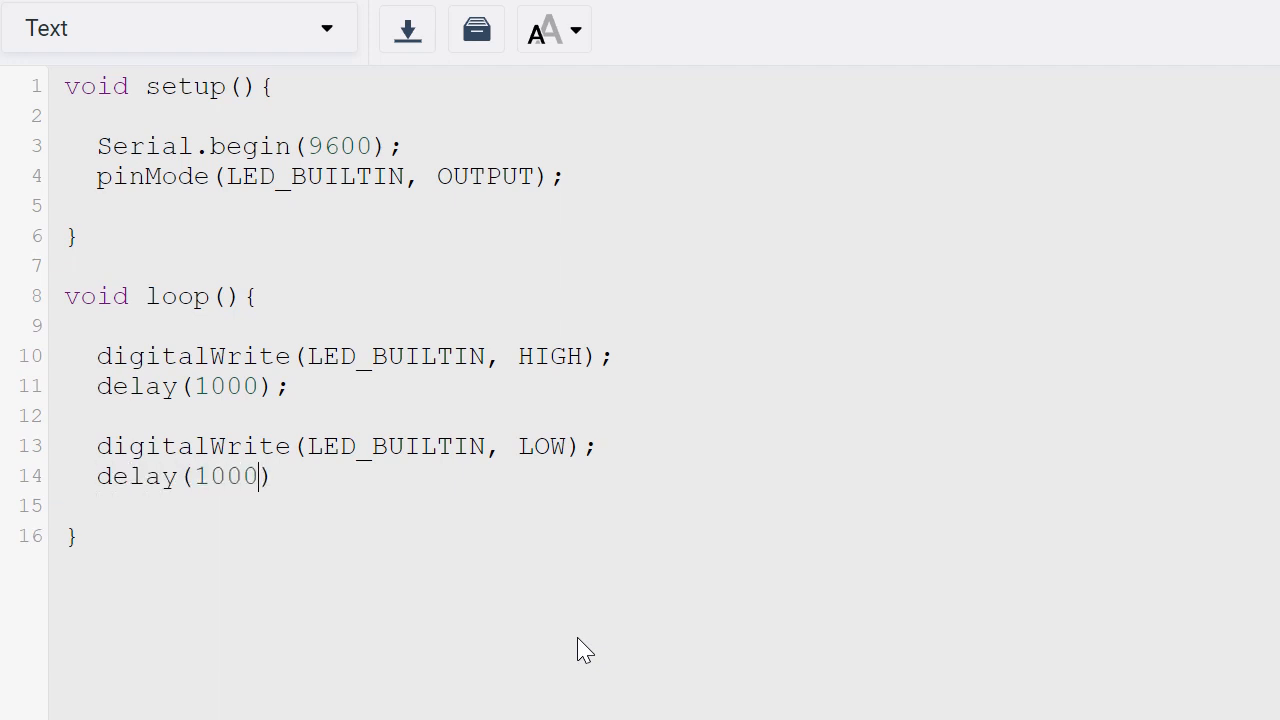
pyautogui.write(';')
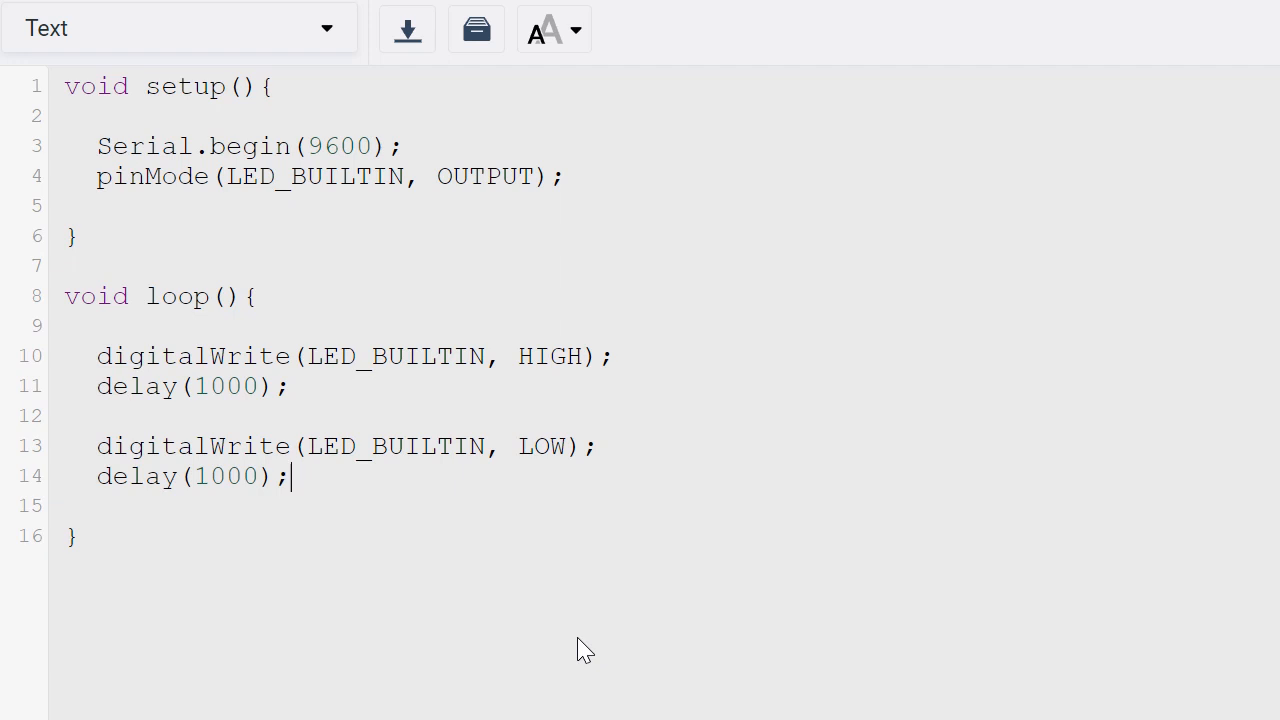